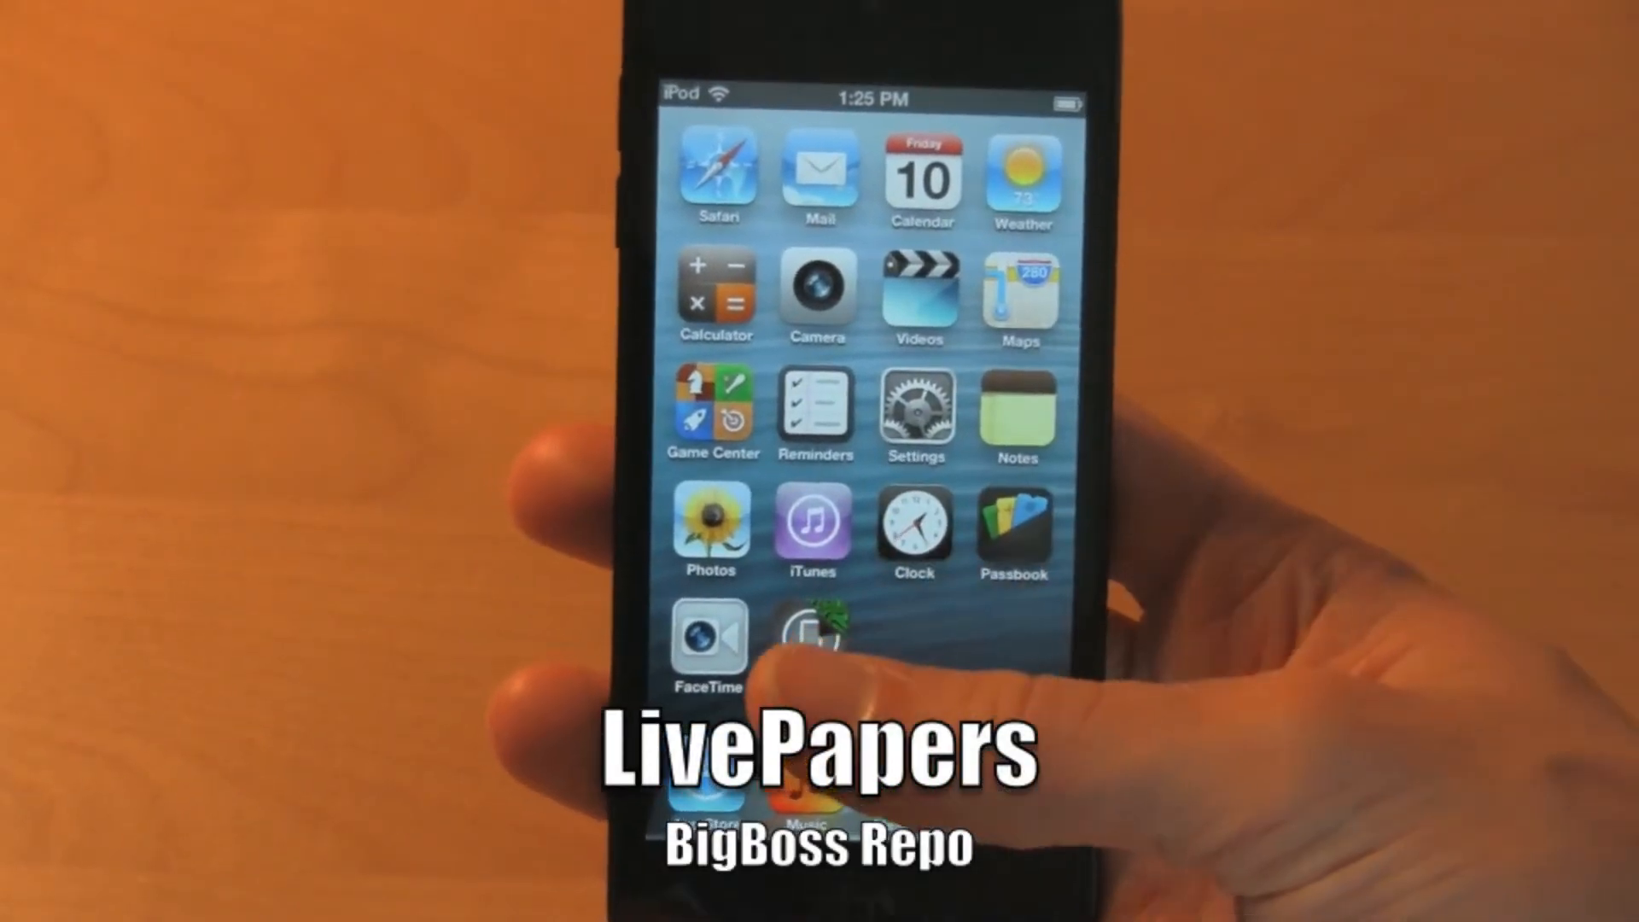
Step: Apply a dark animated bokeh wallpaper from LivePapers behind the home screen icons
left_click(813, 636)
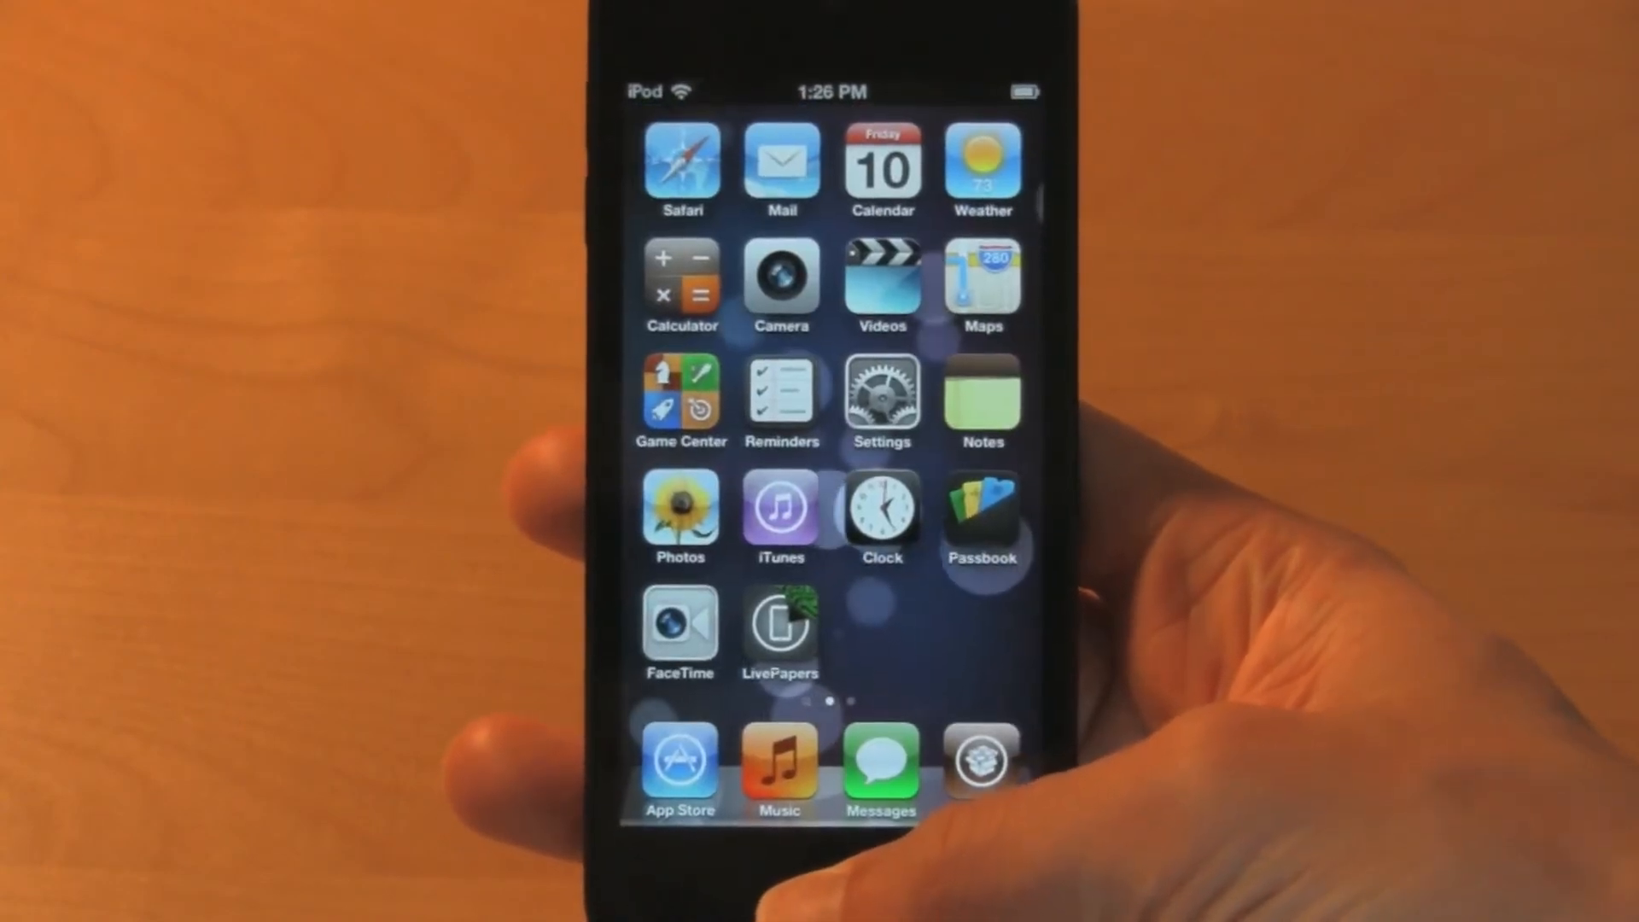
scroll("left", 3)
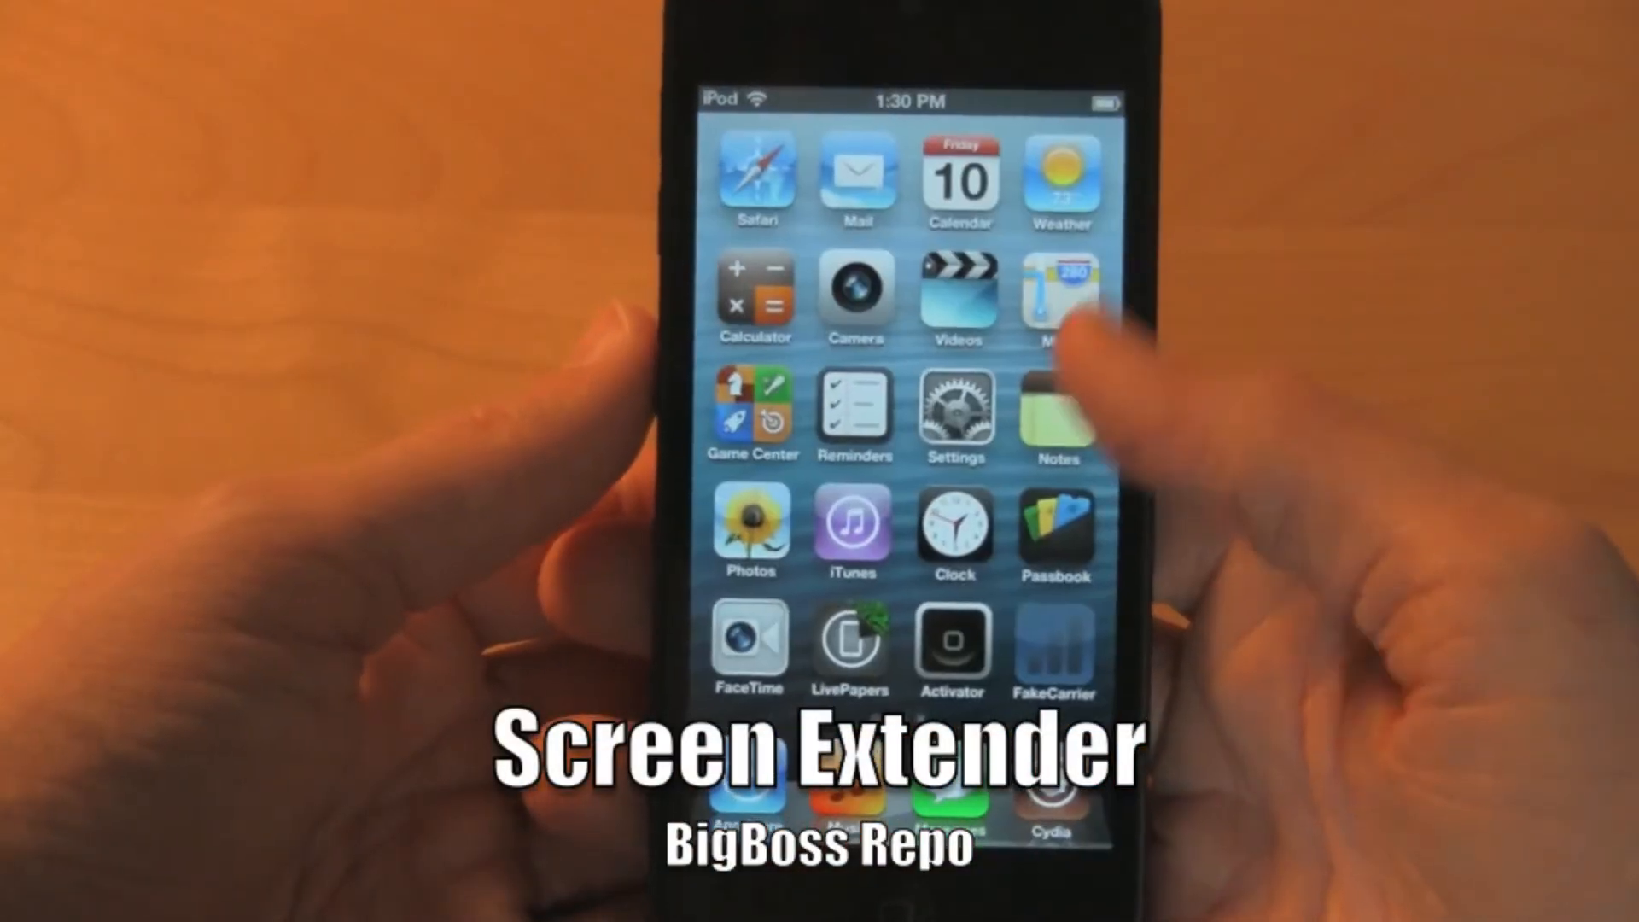
Step: Browse ScreenExtender's per-app extension list inside Settings
left_click(1055, 653)
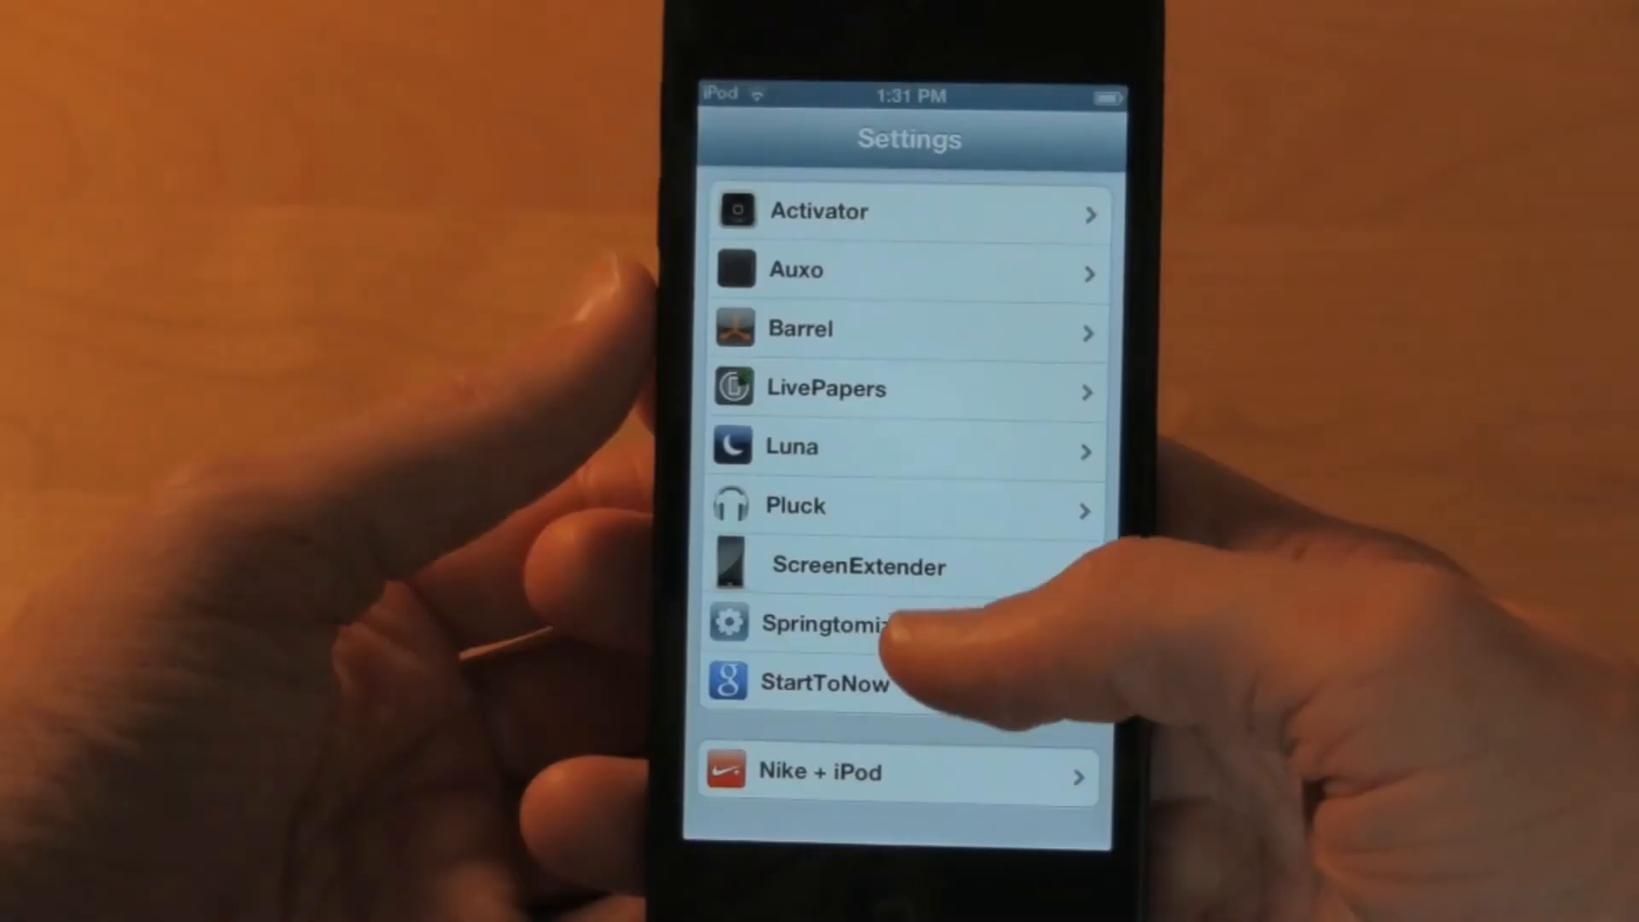
left_click(855, 564)
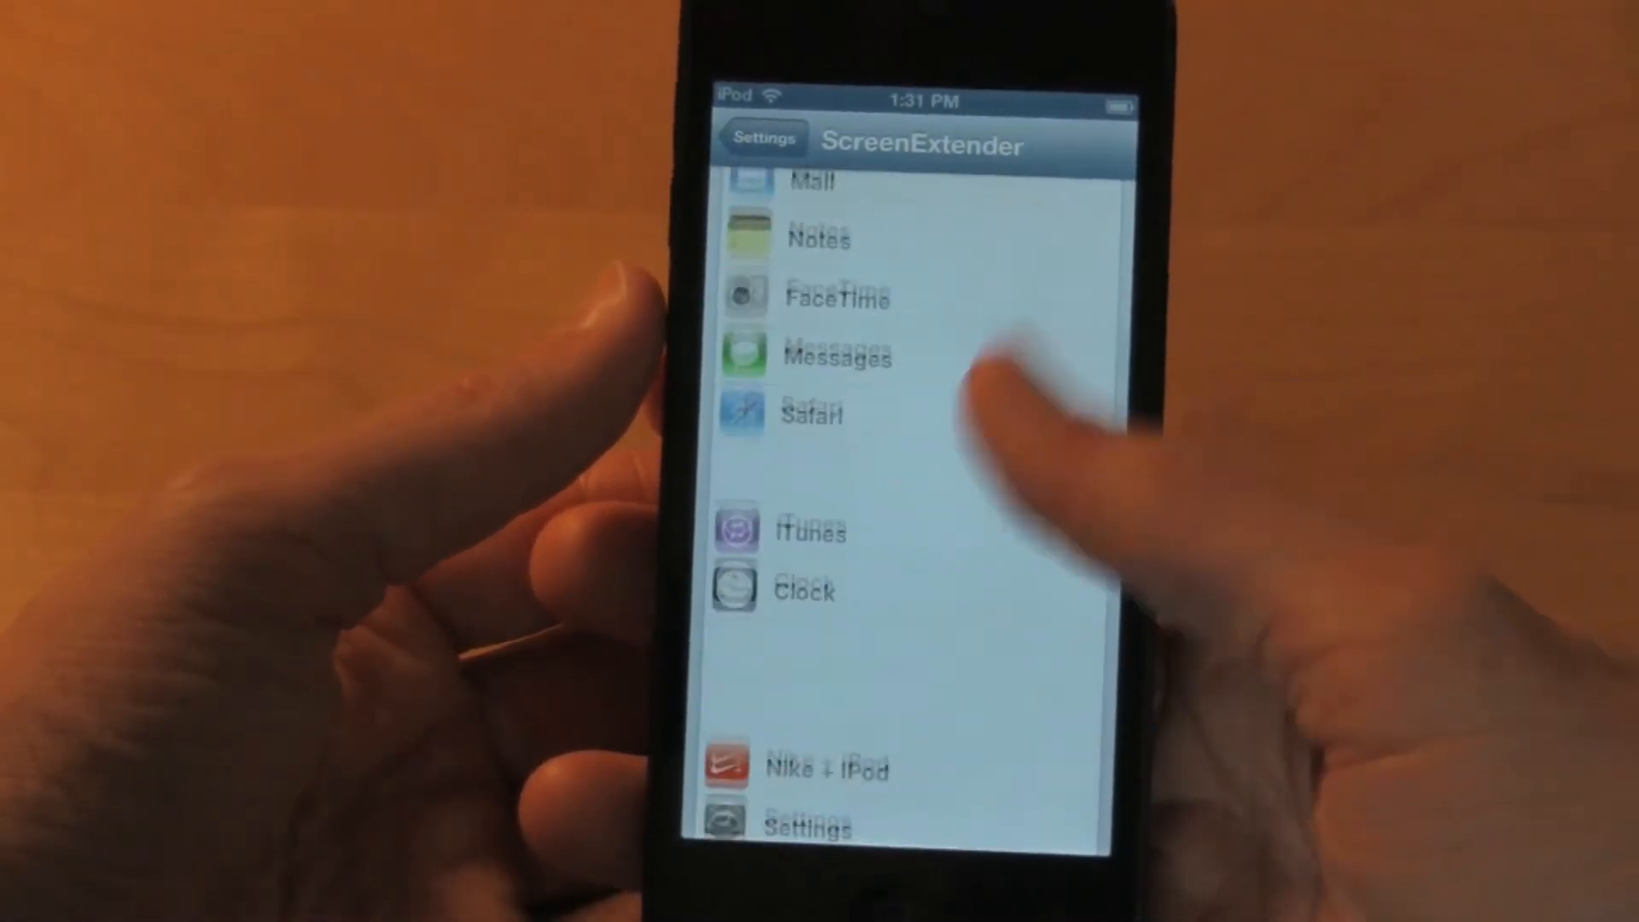
scroll("down", 3)
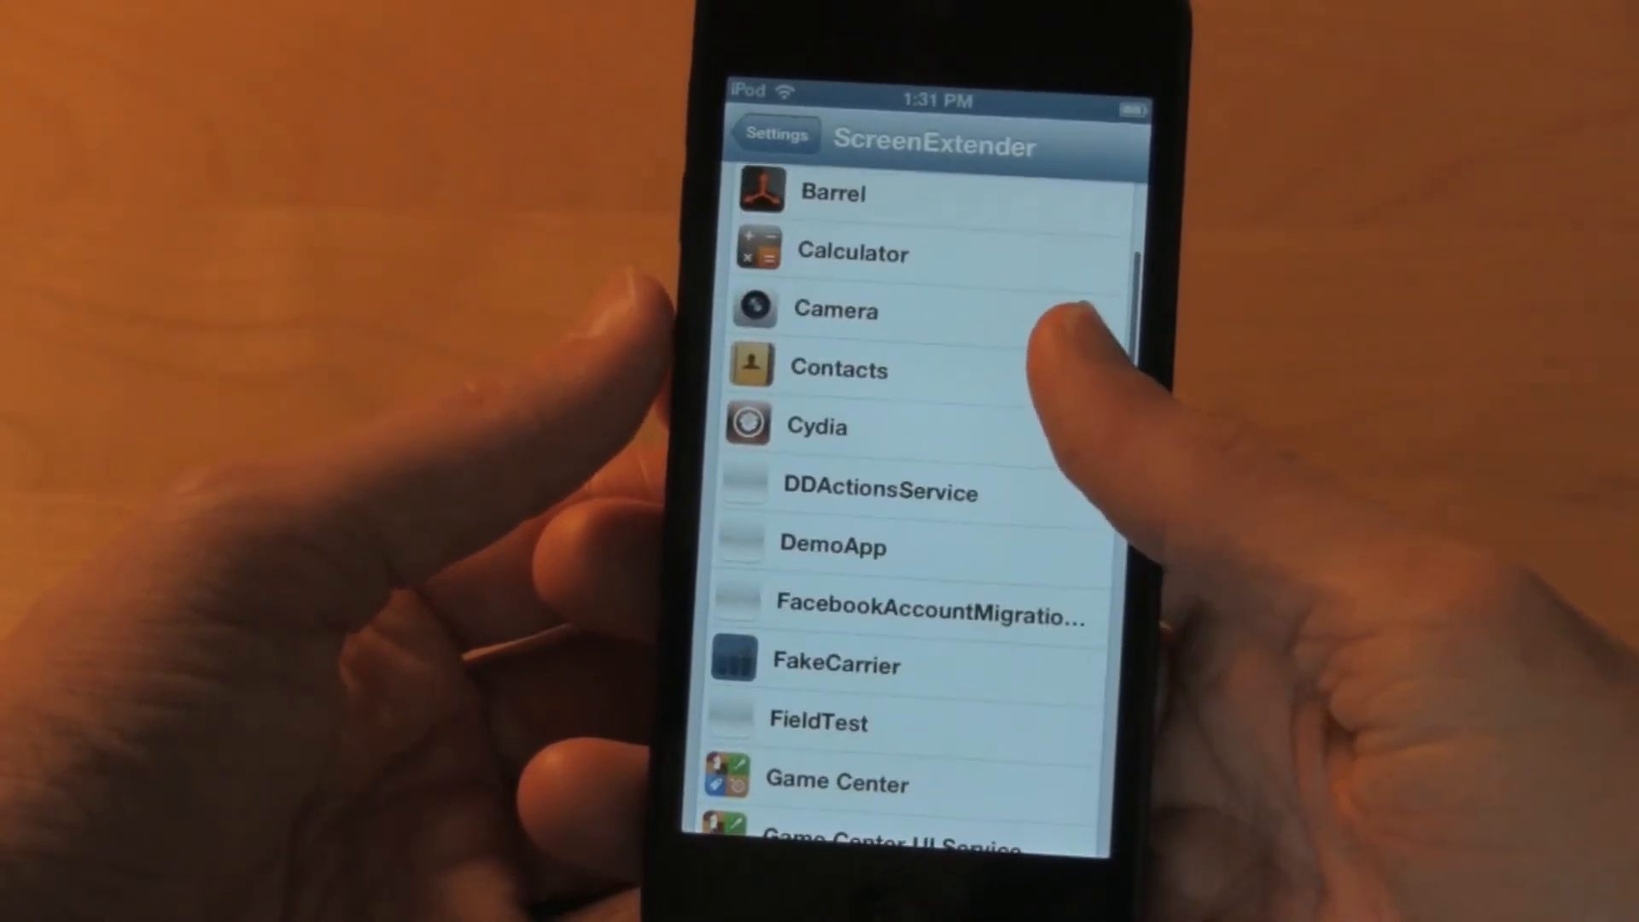
scroll("down", 3)
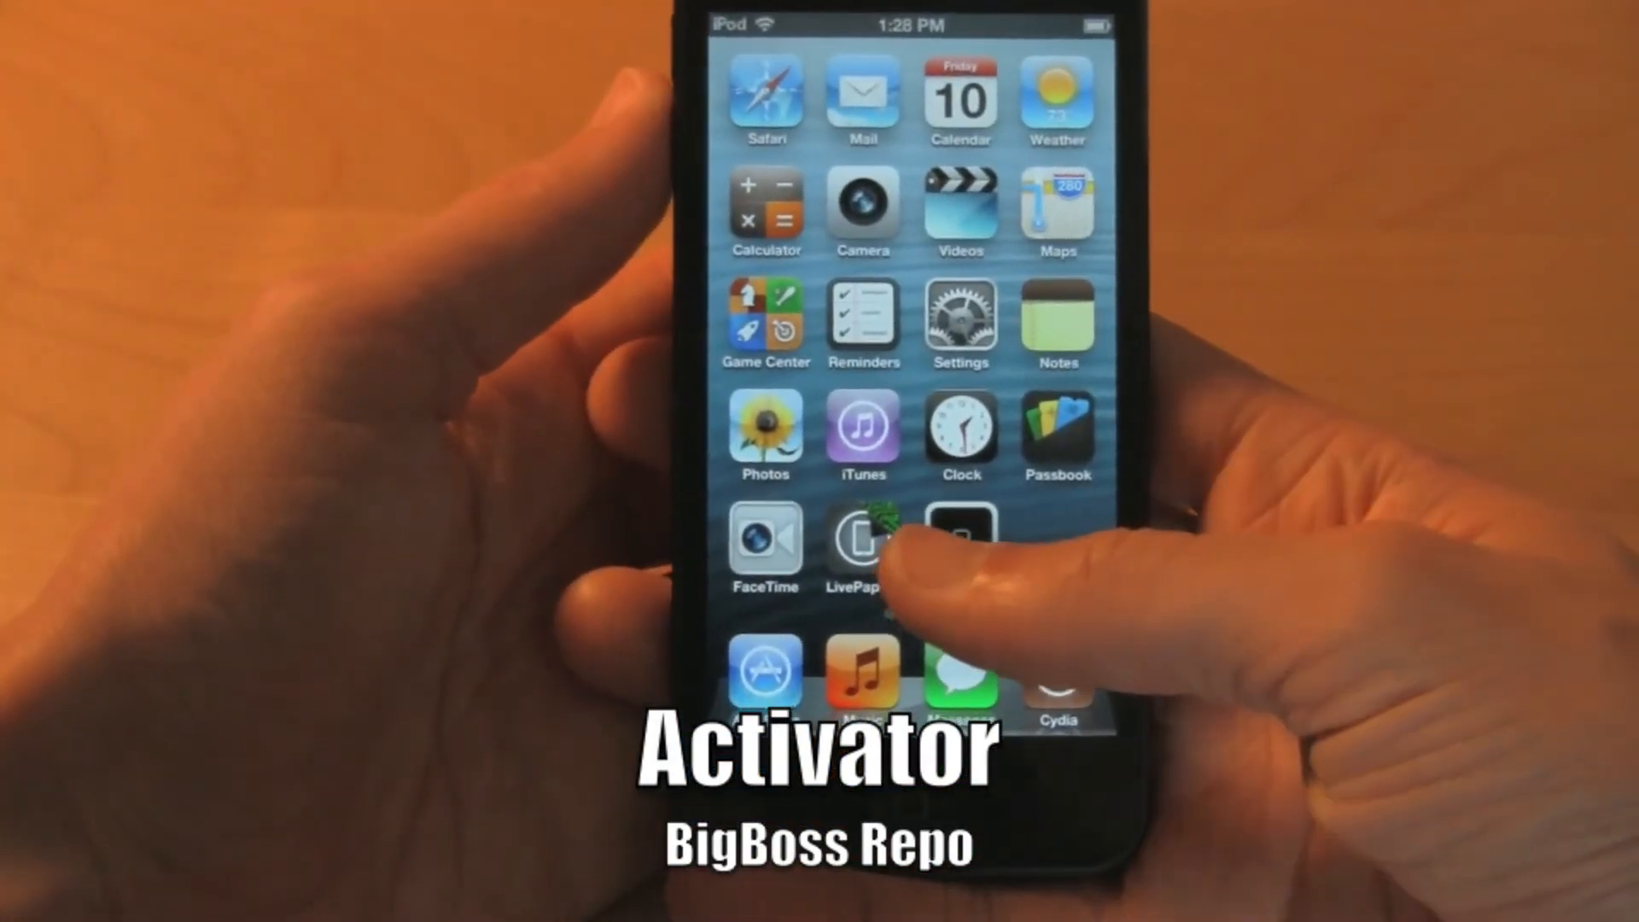
Step: Assign Activate Switcher to the From Screen Bottom swipe under Activator's Anywhere events
left_click(861, 543)
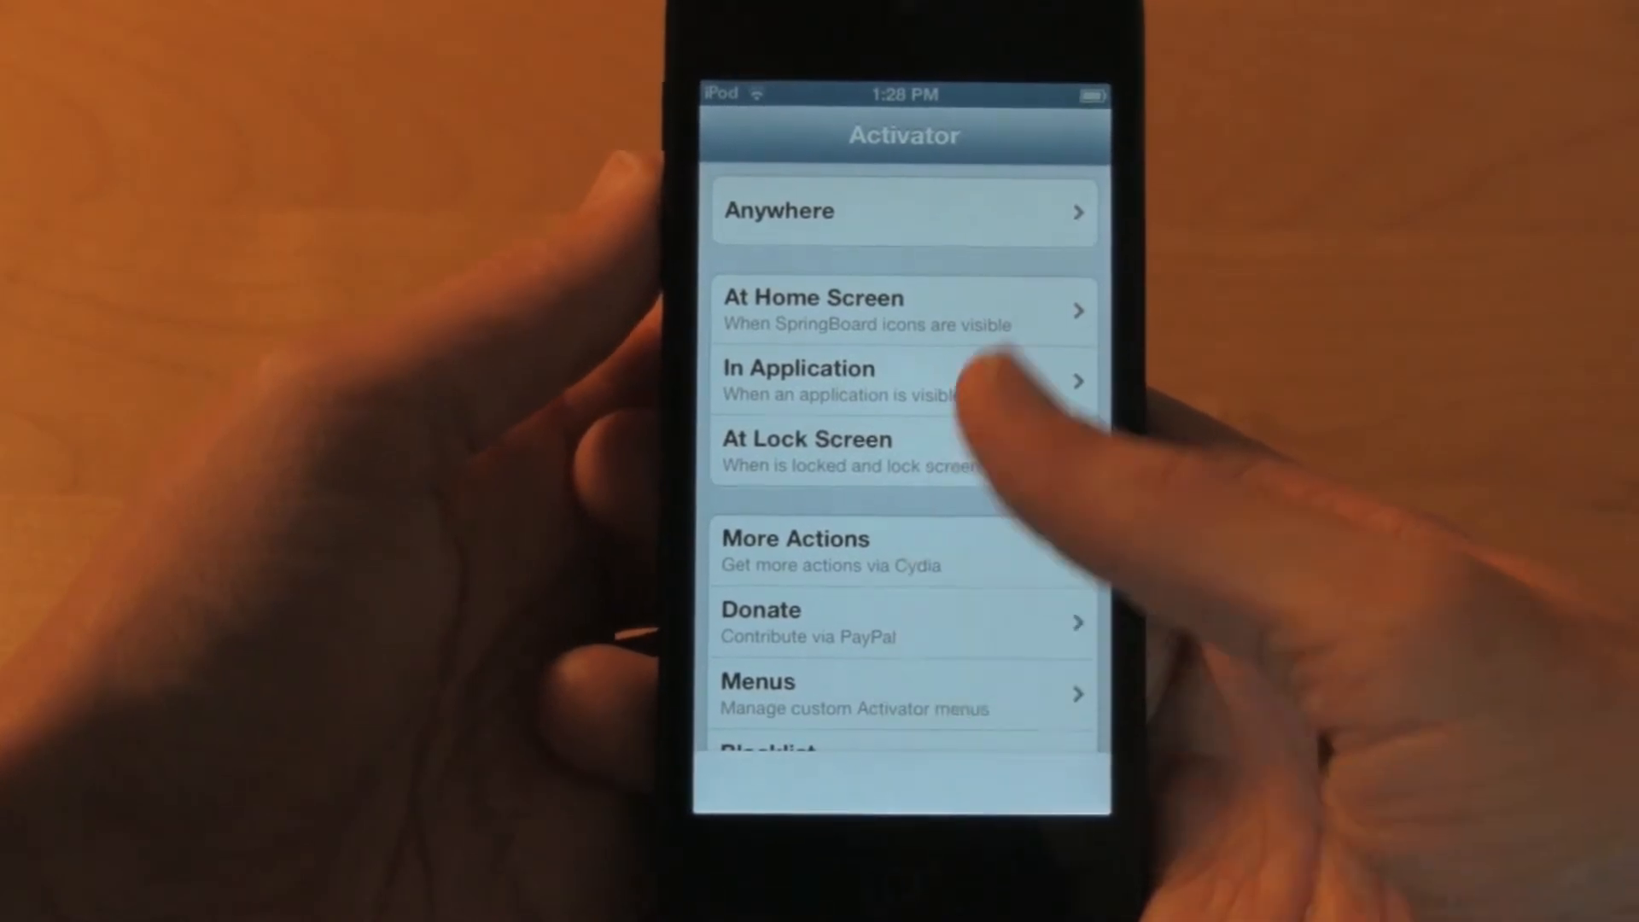
left_click(902, 212)
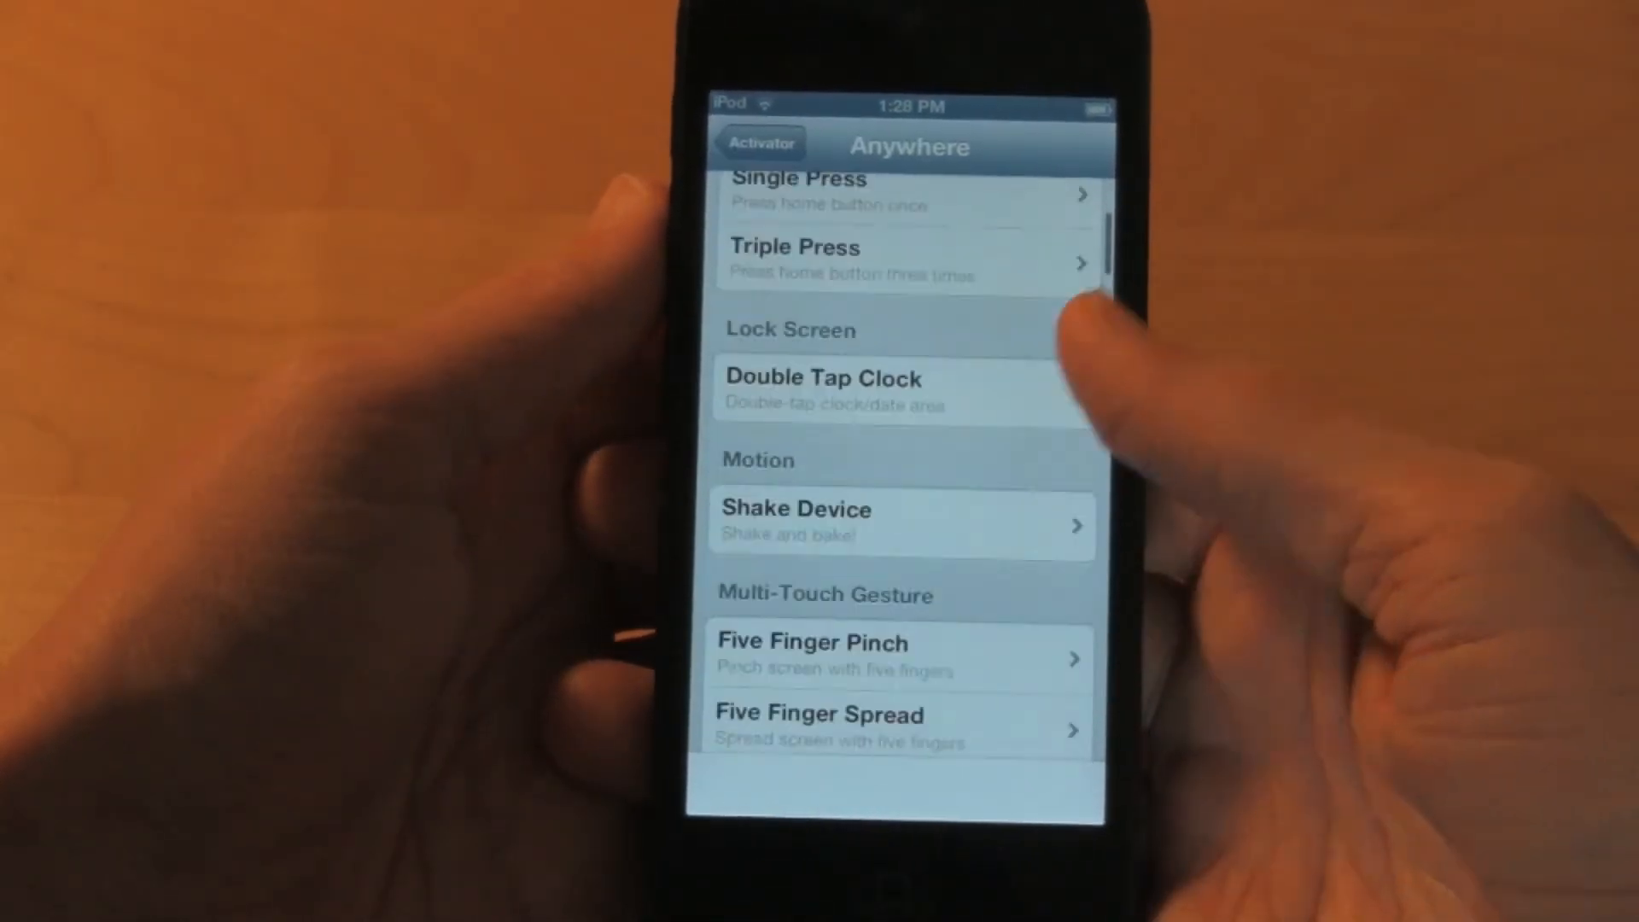
scroll("down", 3)
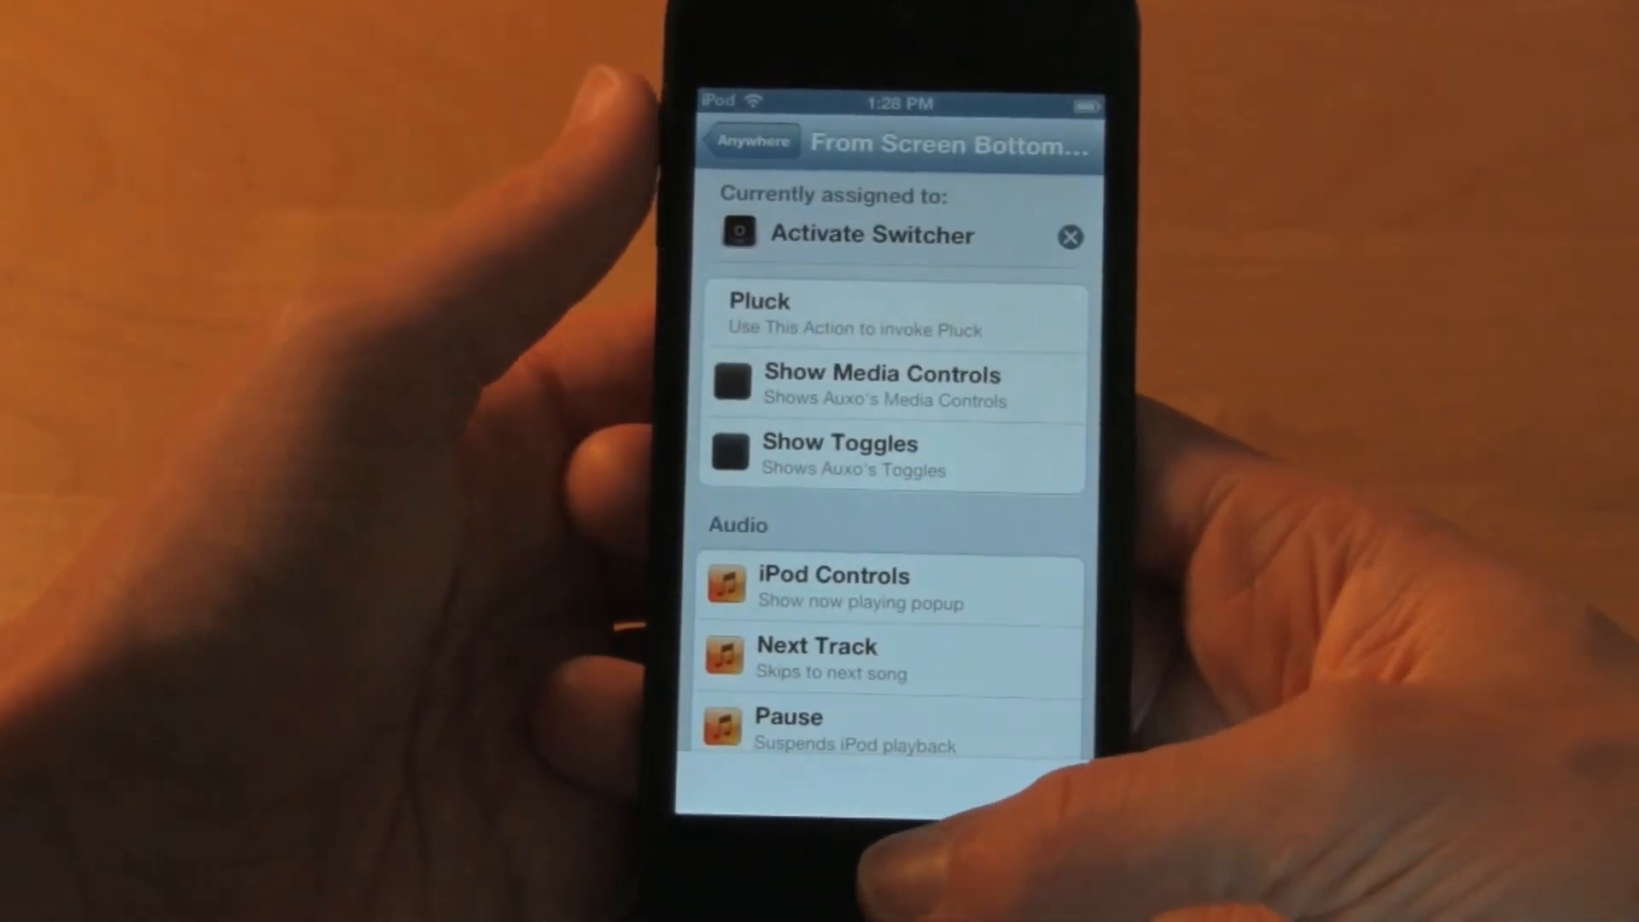
left_click(748, 142)
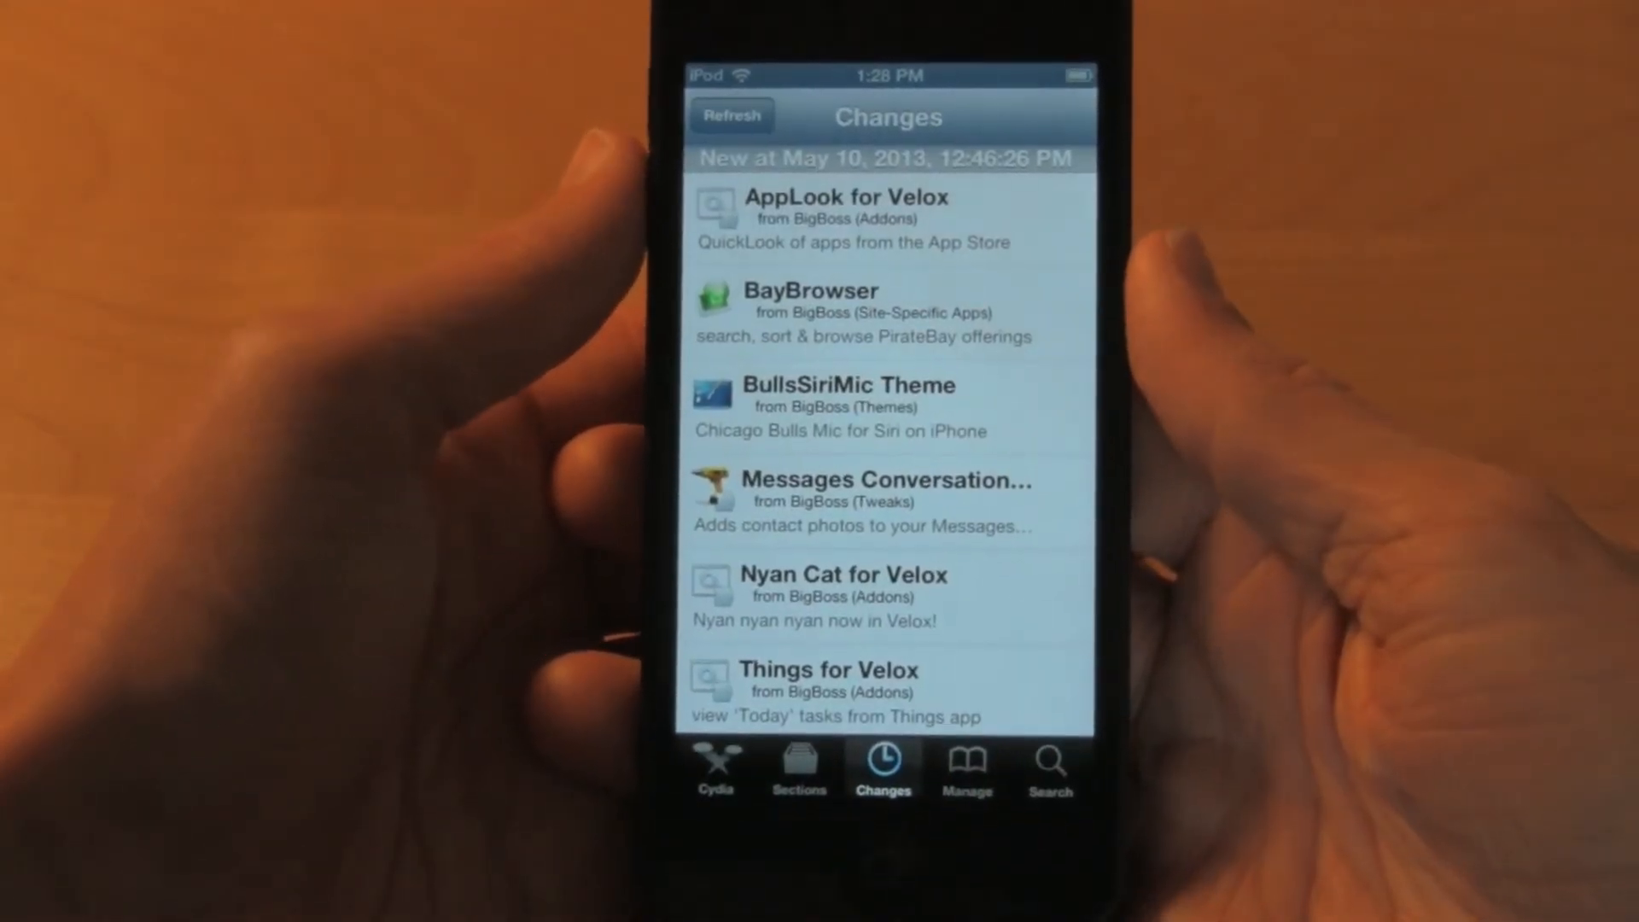
left_click(965, 770)
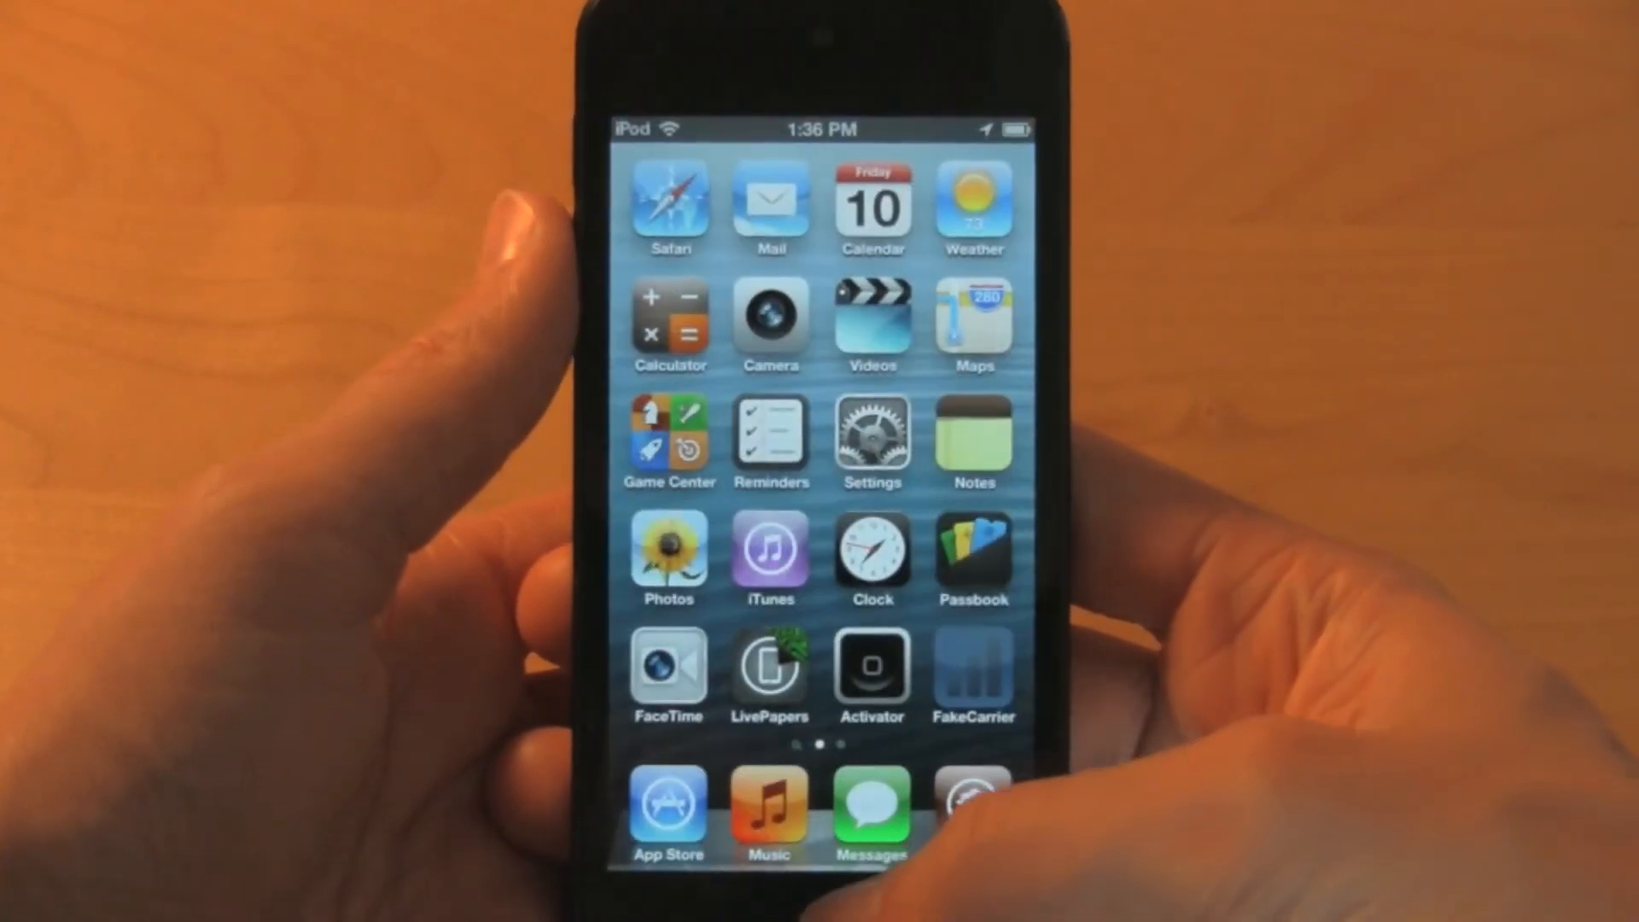
Step: Attach the last photo taken via the camera button and send it in the conversation
left_click(871, 802)
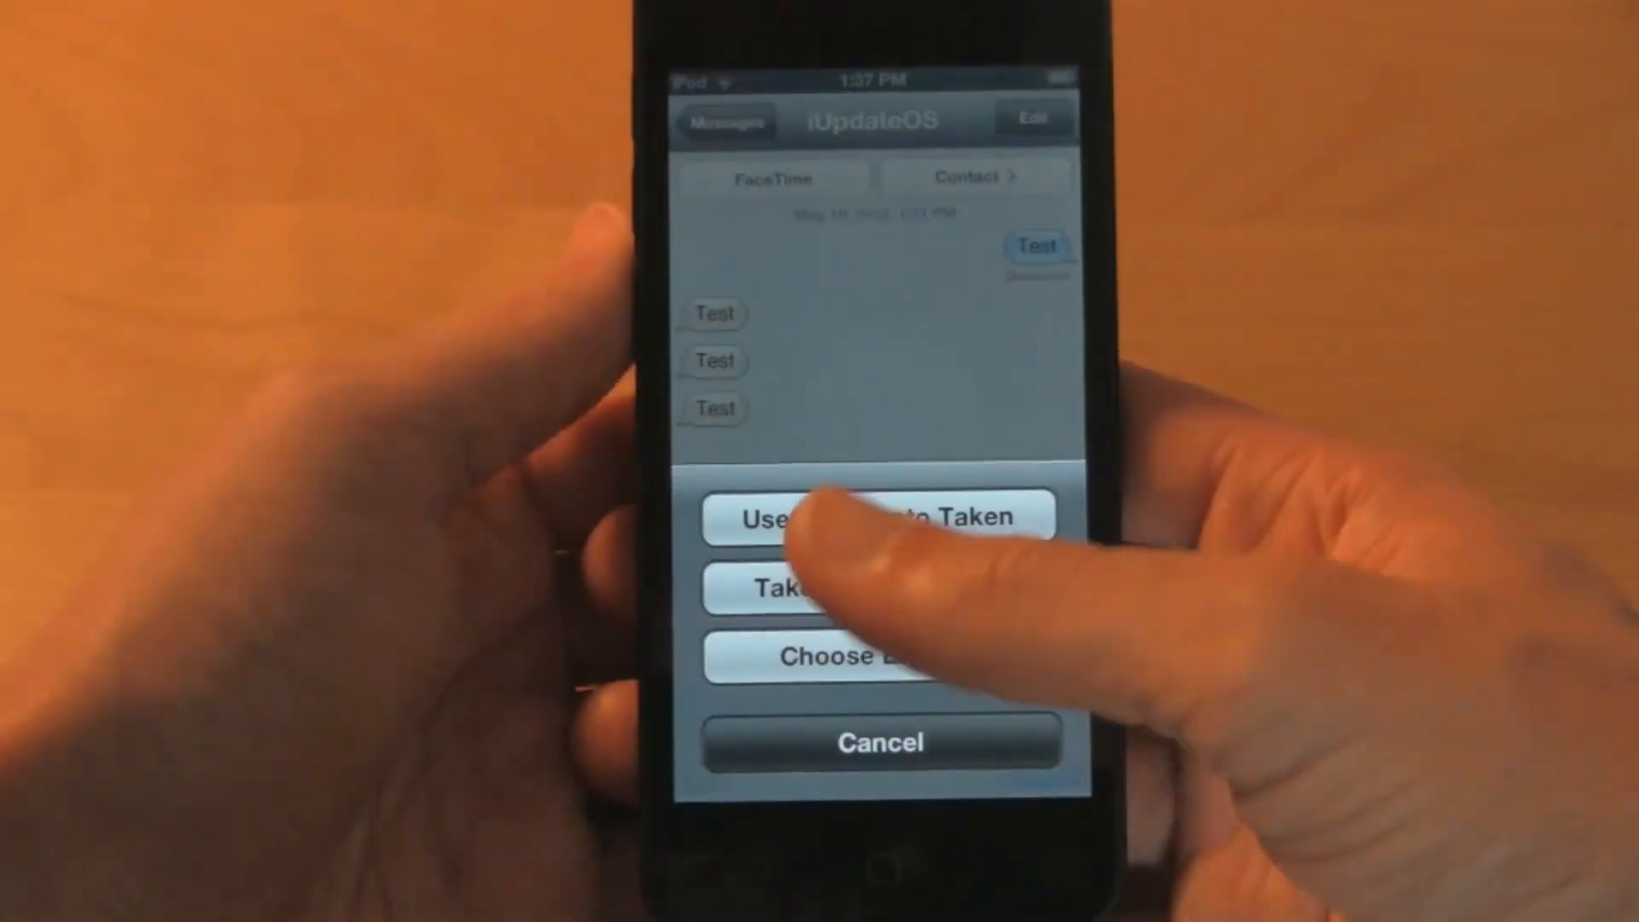
left_click(881, 517)
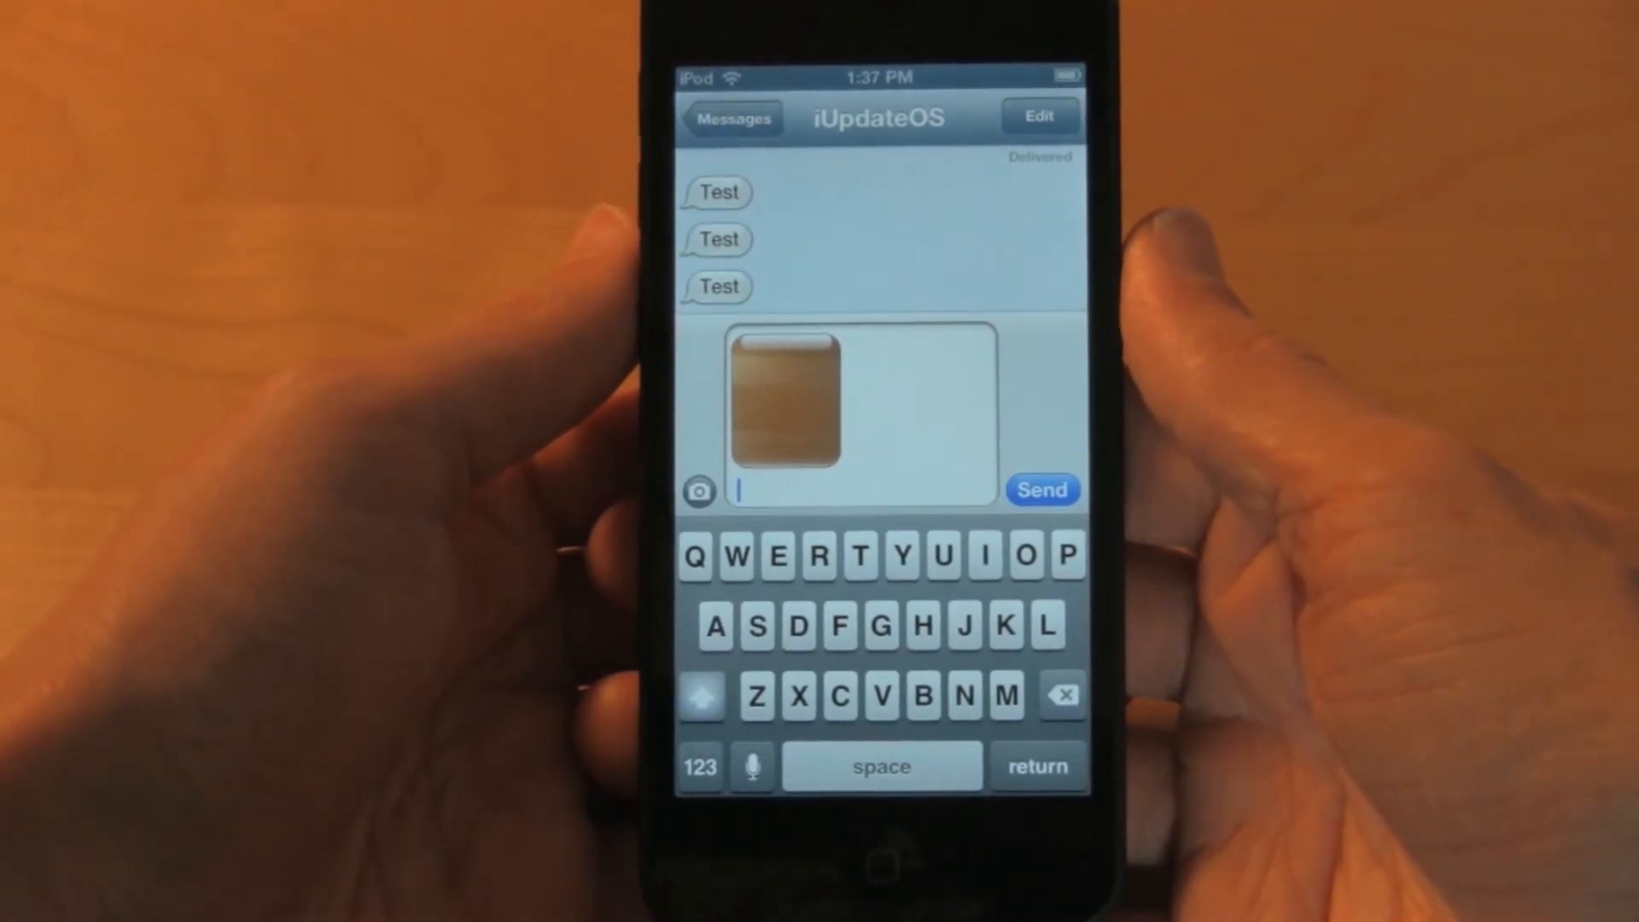
left_click(1041, 488)
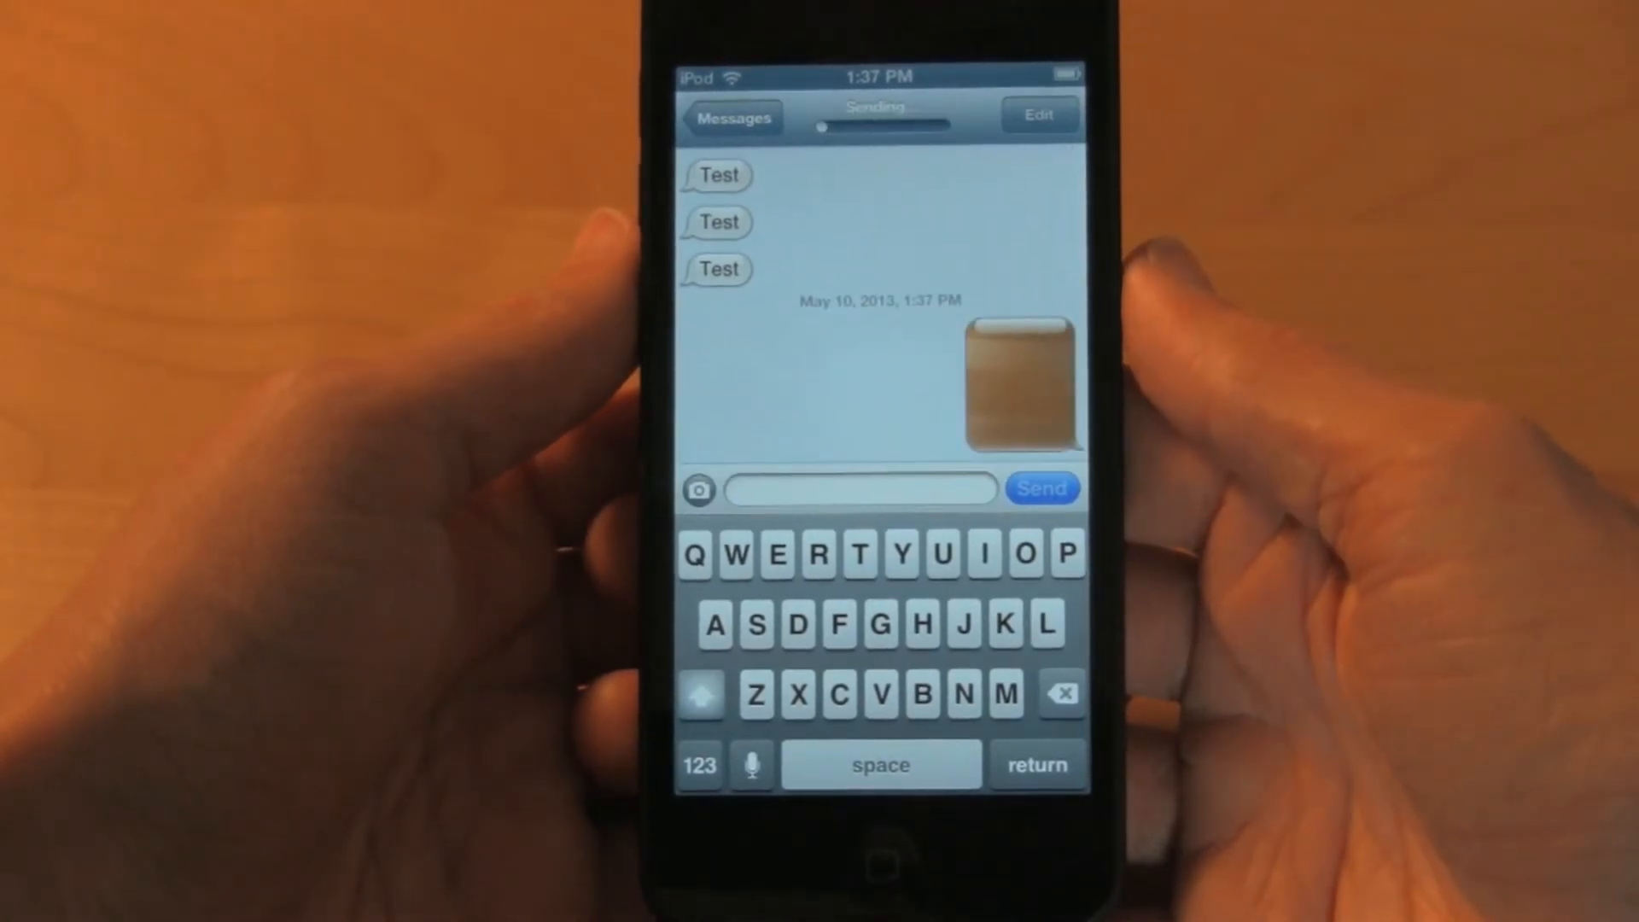